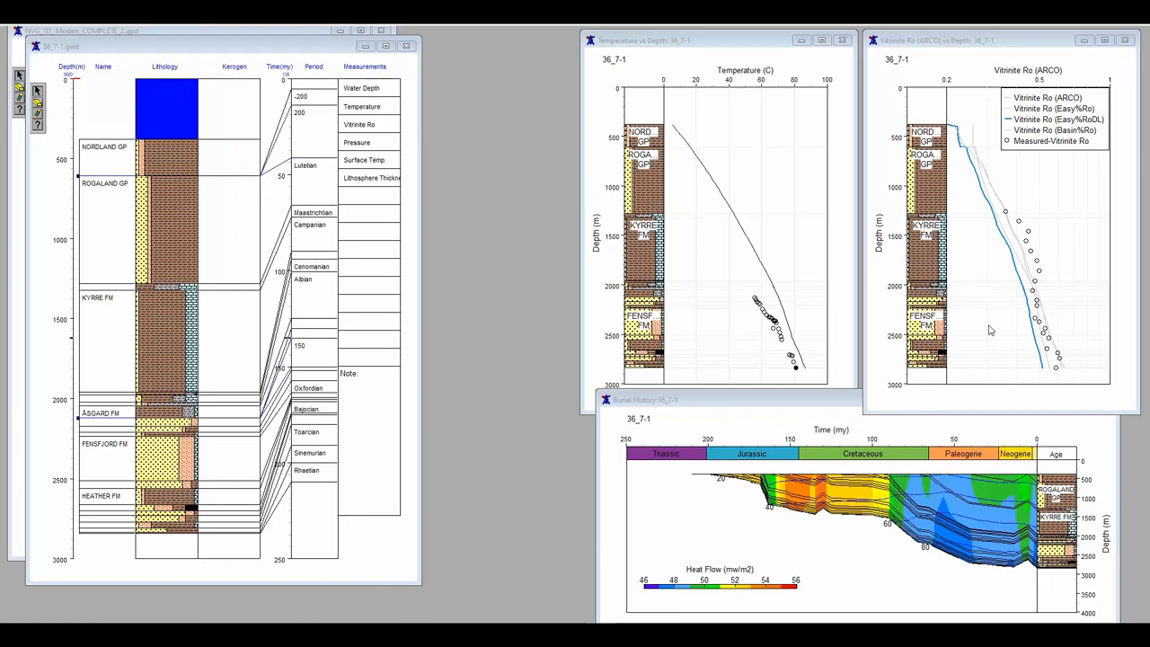
pyautogui.moveTo(1031, 357)
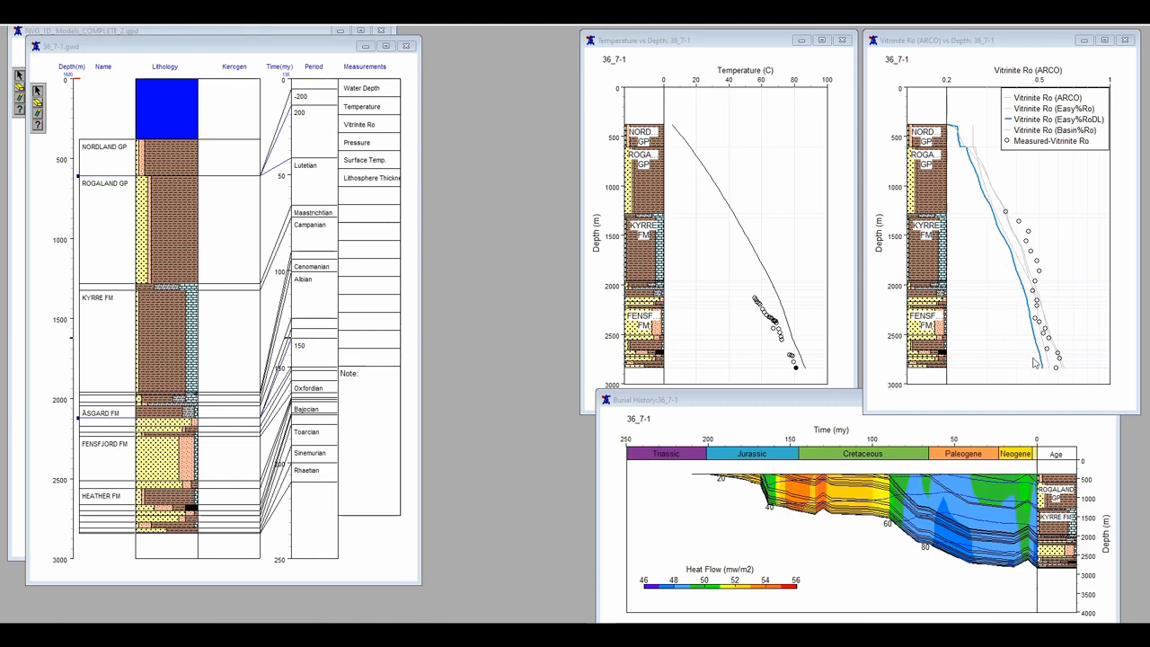
pyautogui.moveTo(994, 213)
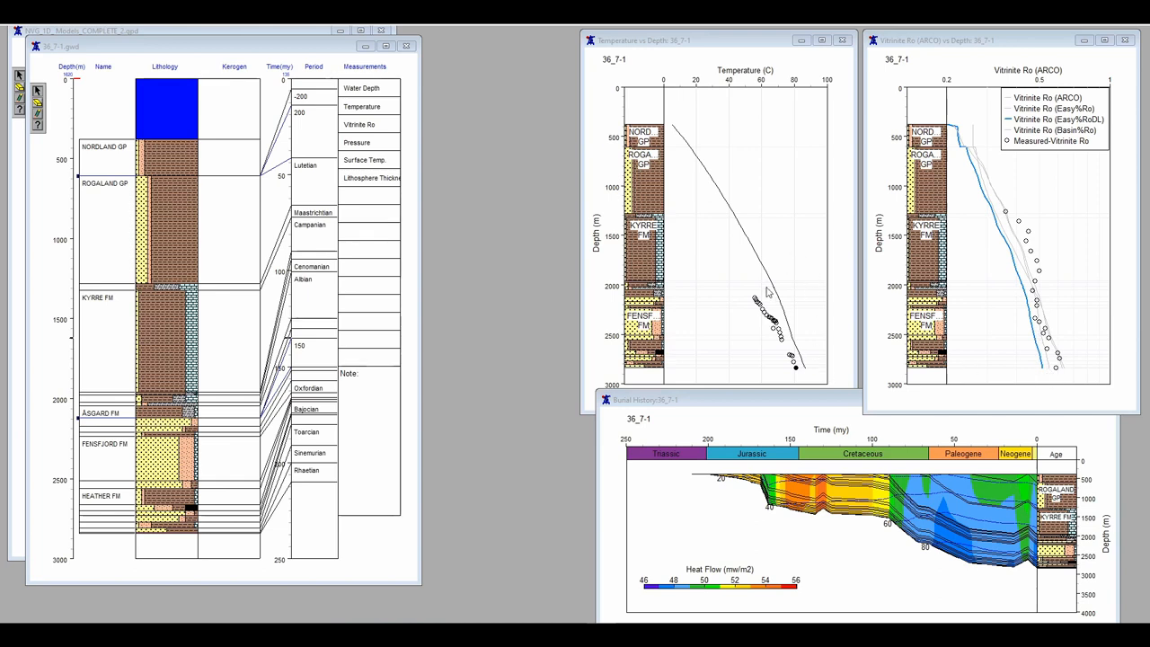
pyautogui.moveTo(806, 369)
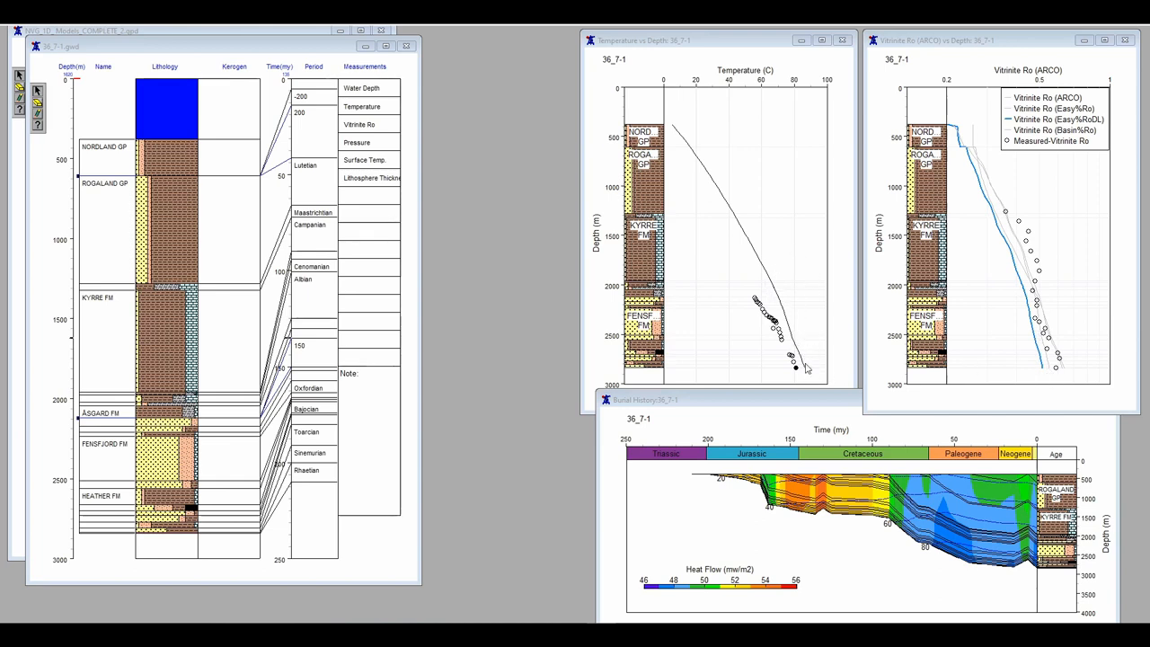
pyautogui.moveTo(743, 218)
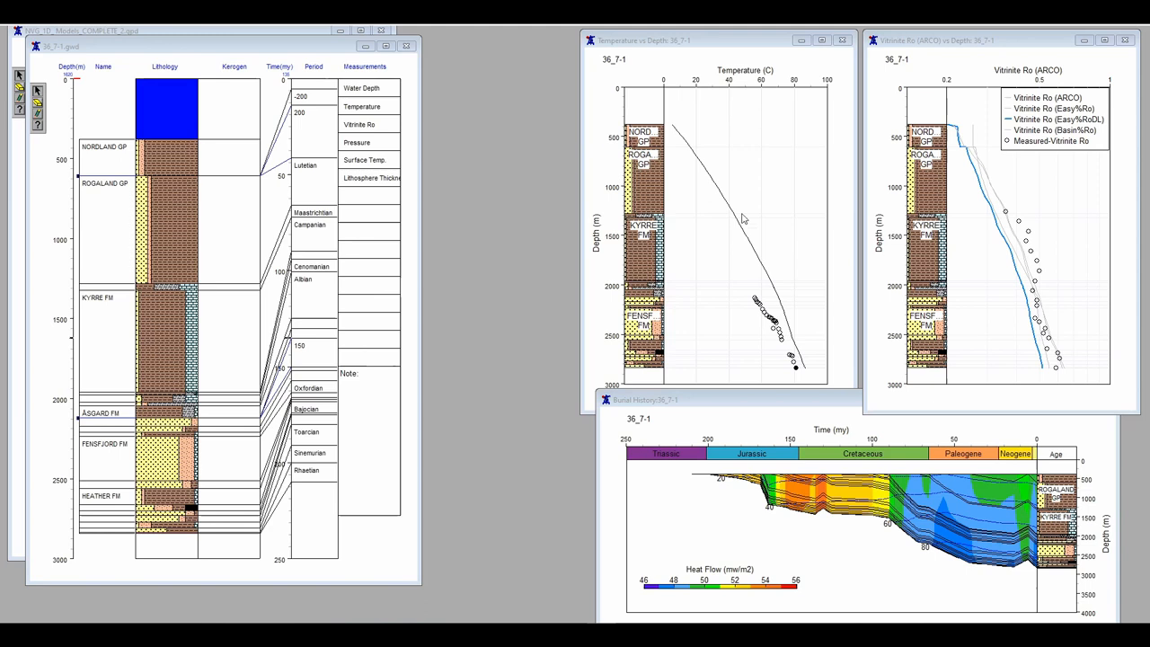
pyautogui.moveTo(386, 144)
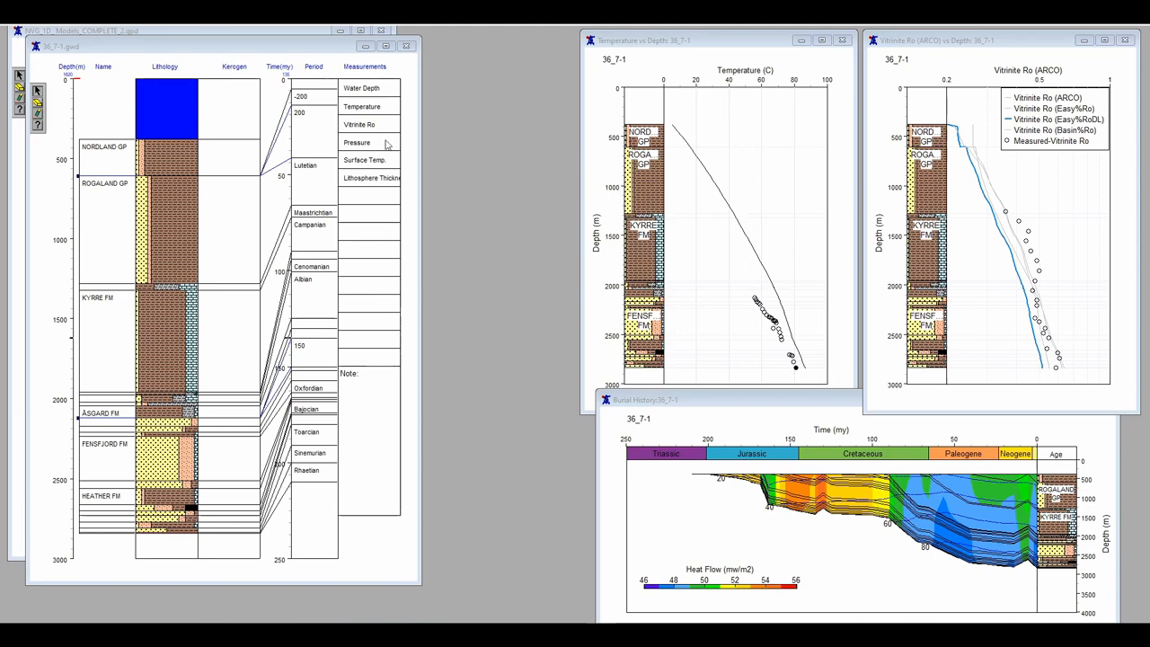
pyautogui.moveTo(309, 138)
pyautogui.write('900')
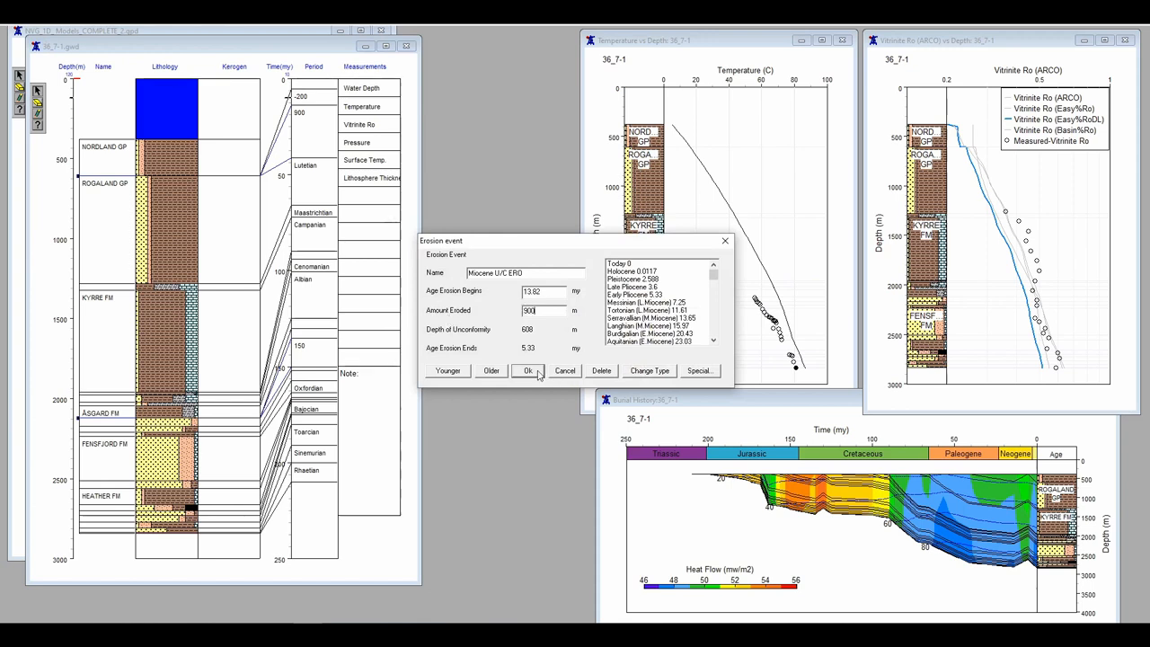
# - Confirm 900 m eroded for the Miocene U/C ERO erosion event
pyautogui.click(528, 370)
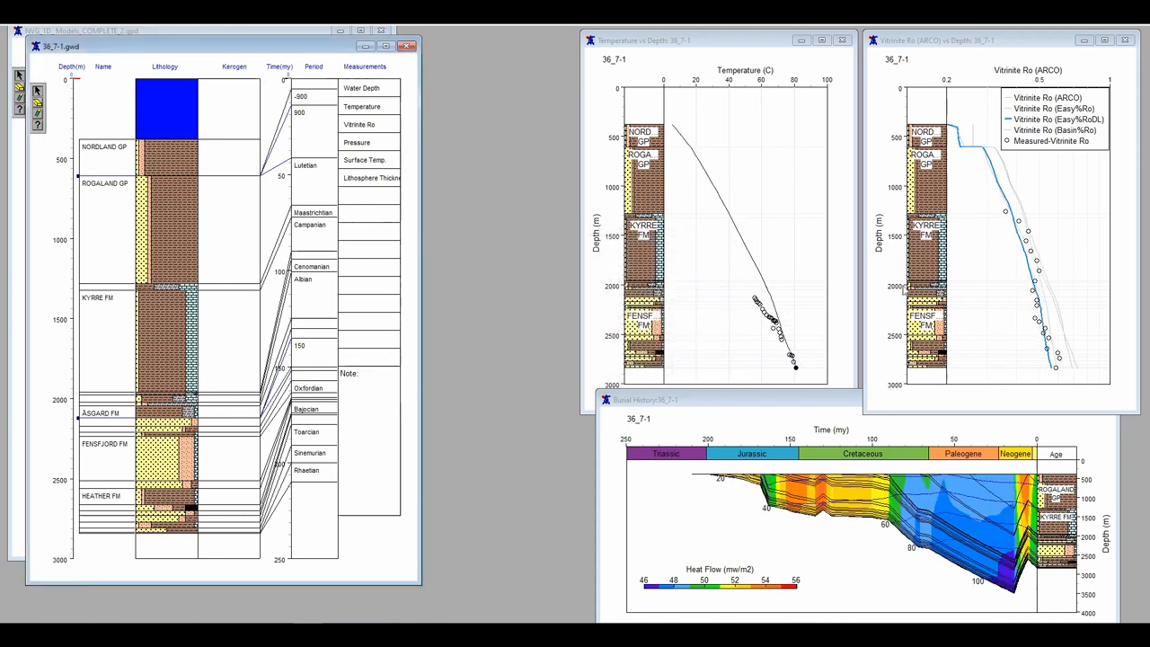
pyautogui.moveTo(970, 138)
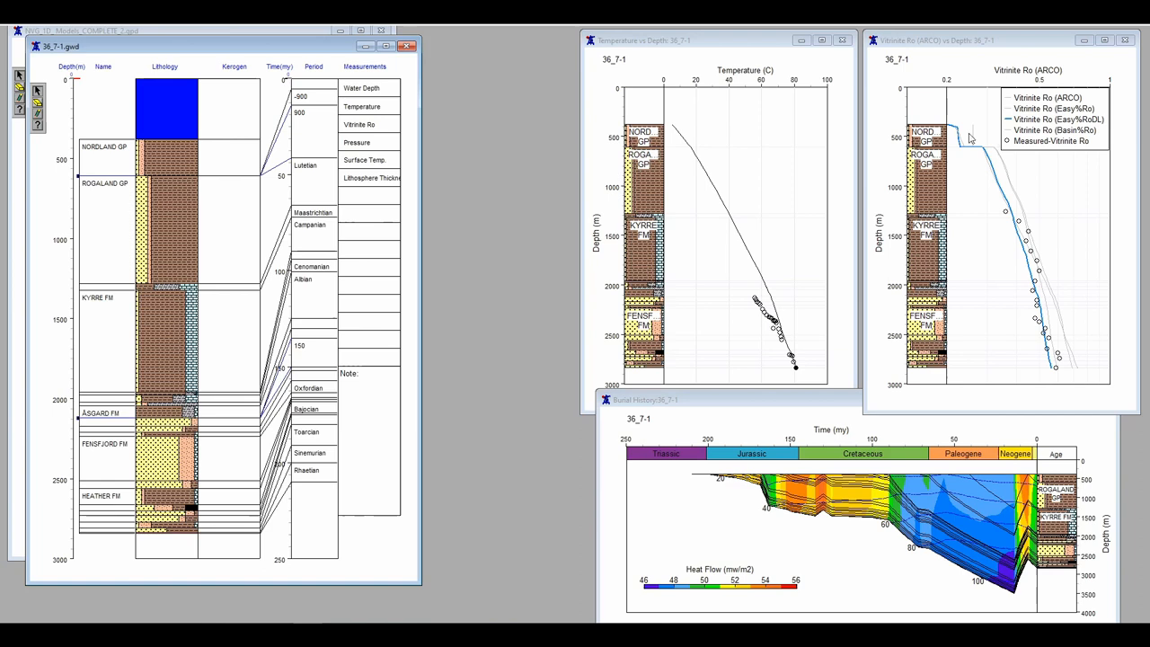
pyautogui.moveTo(990, 268)
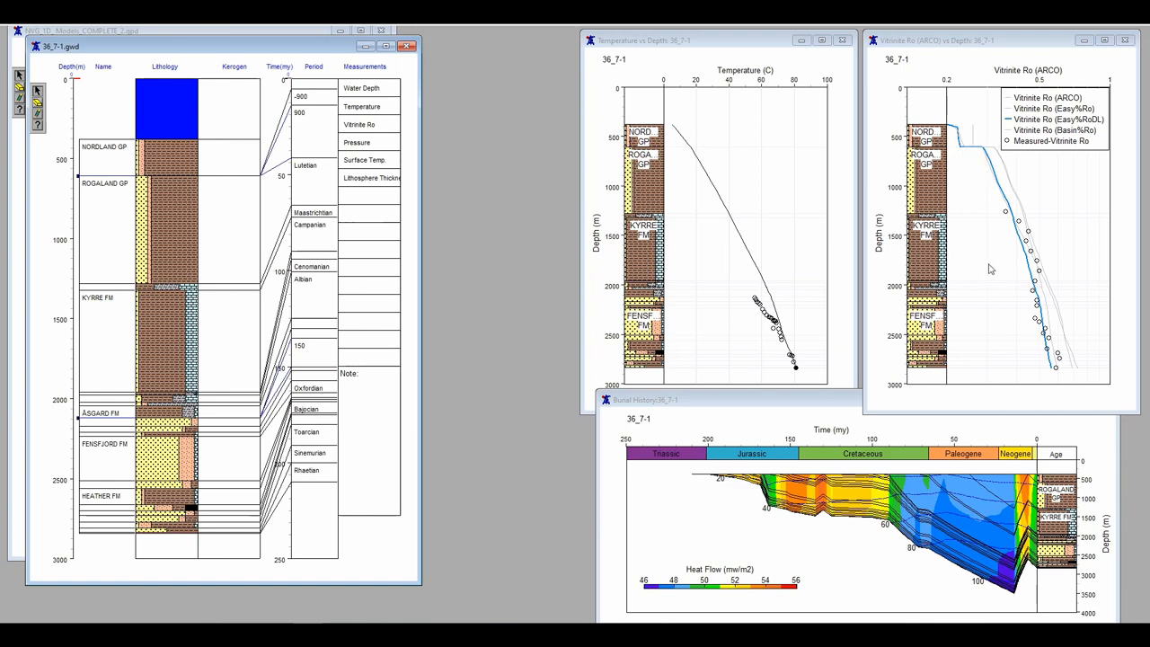
pyautogui.moveTo(818, 334)
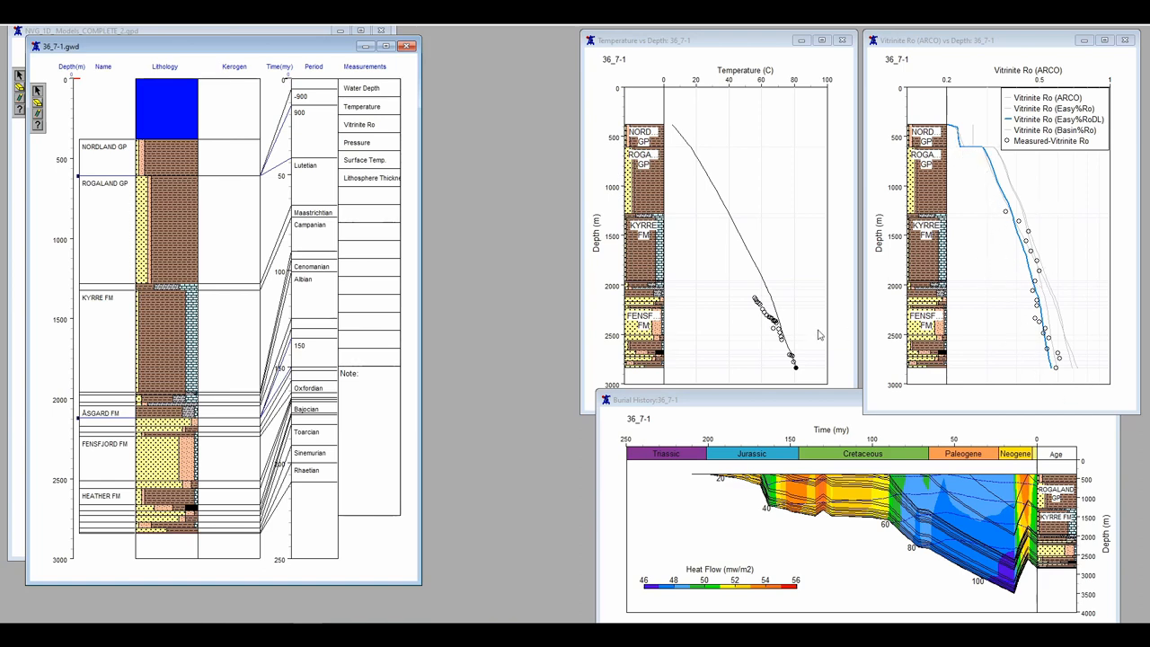
pyautogui.moveTo(778, 367)
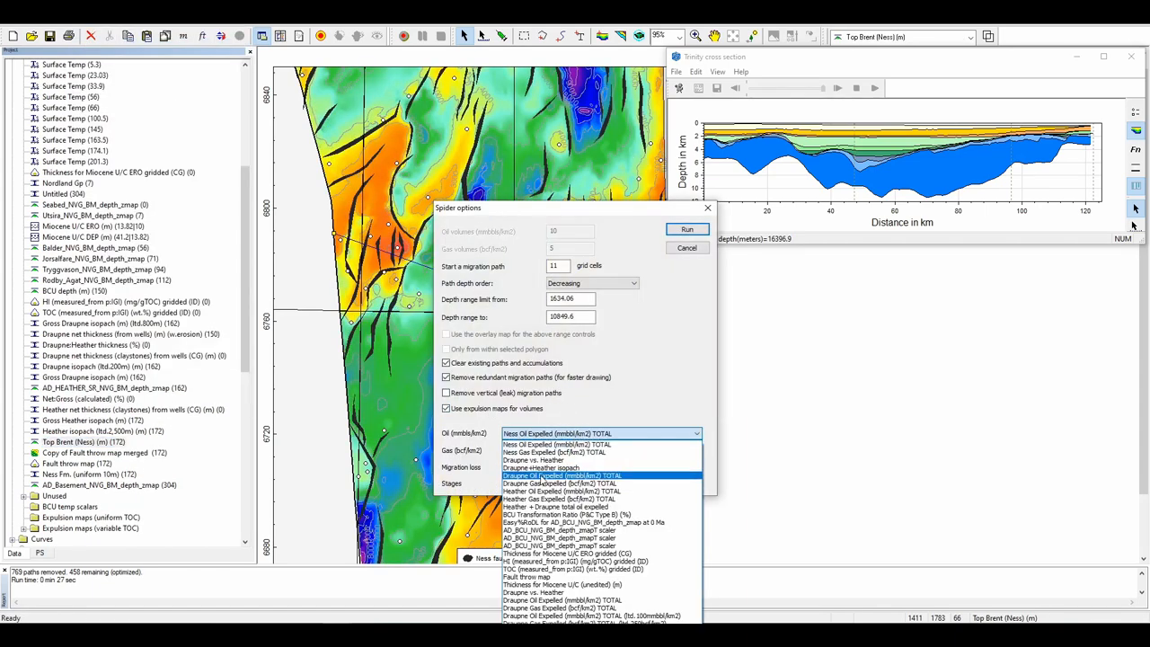
# - Run Trinity migration on Top Brent (Ness) with Draupne Oil Expelled TOTAL as source
pyautogui.click(687, 229)
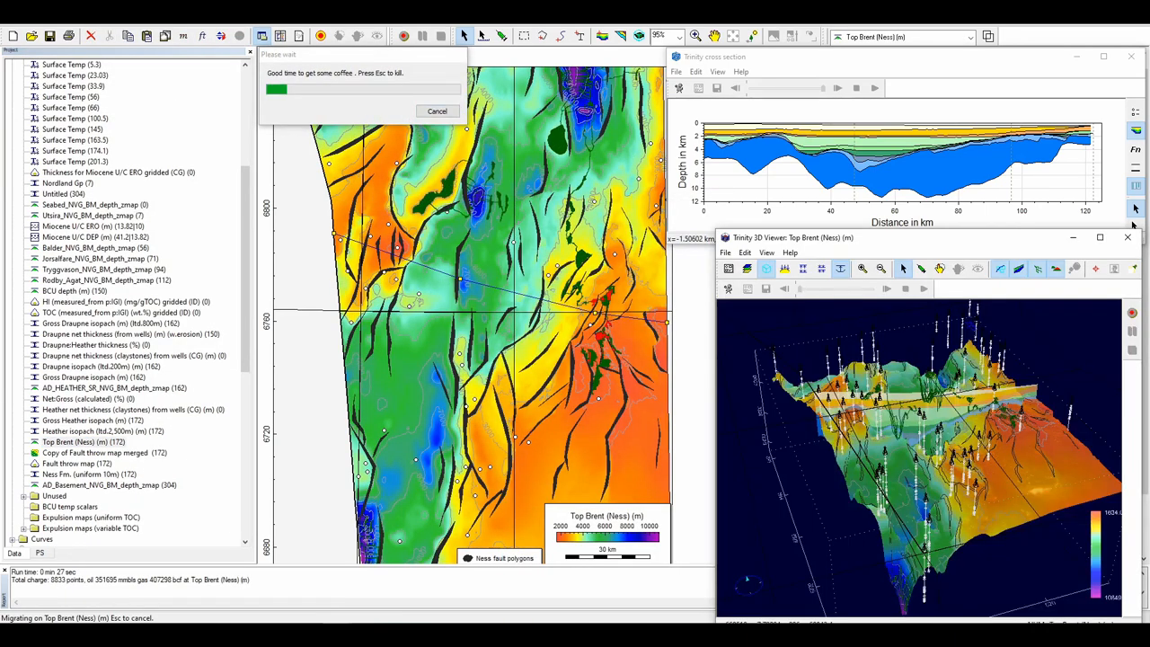